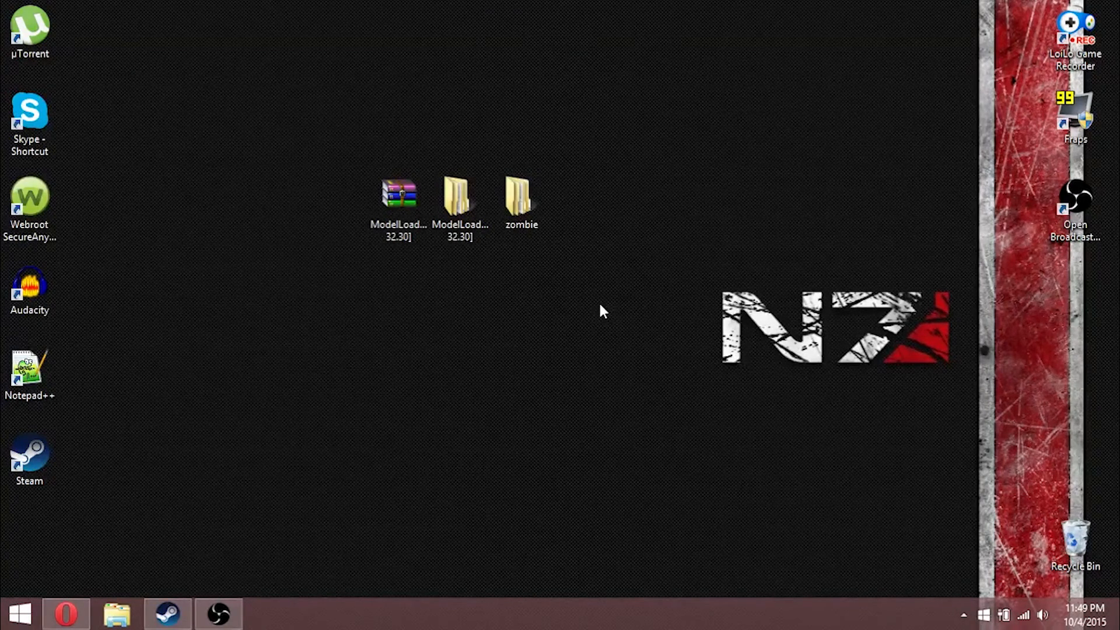
mouse_move(578, 327)
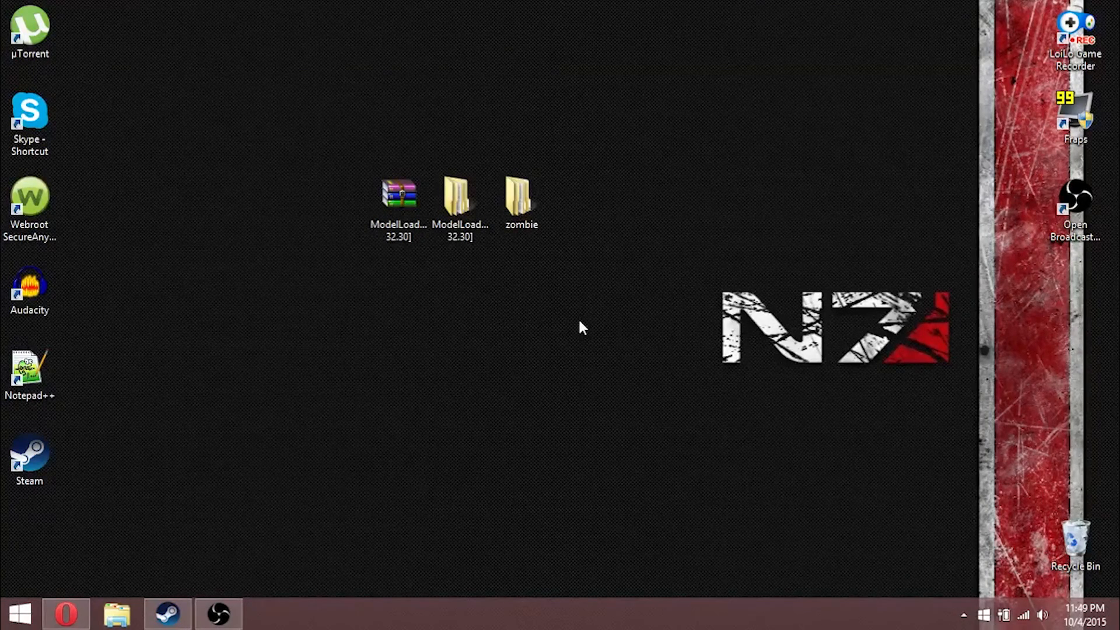
mouse_move(558, 329)
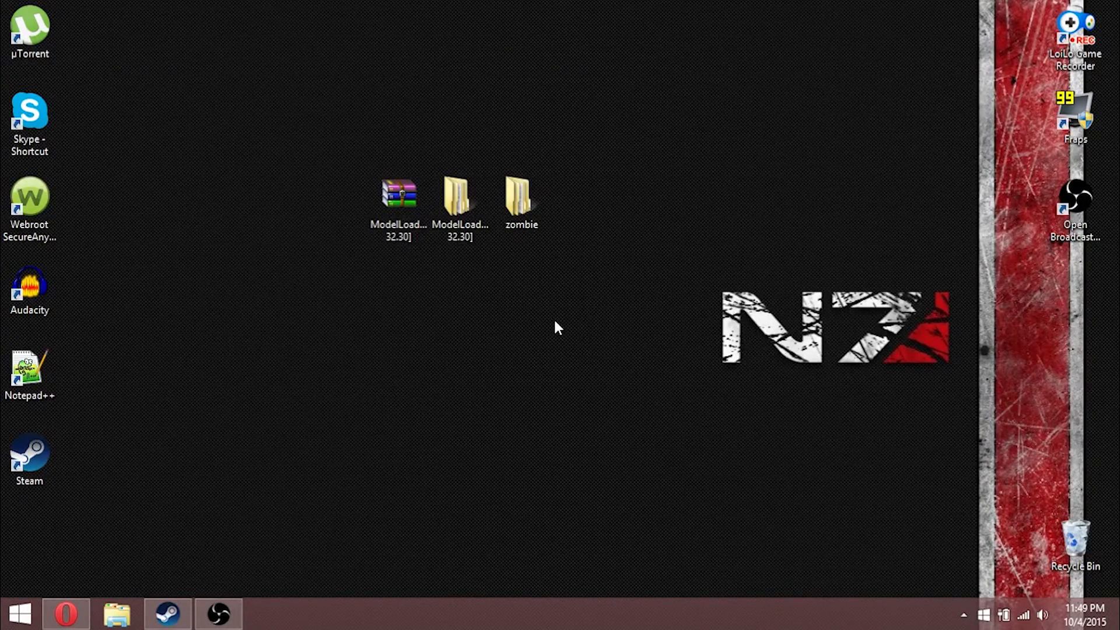
mouse_move(511, 353)
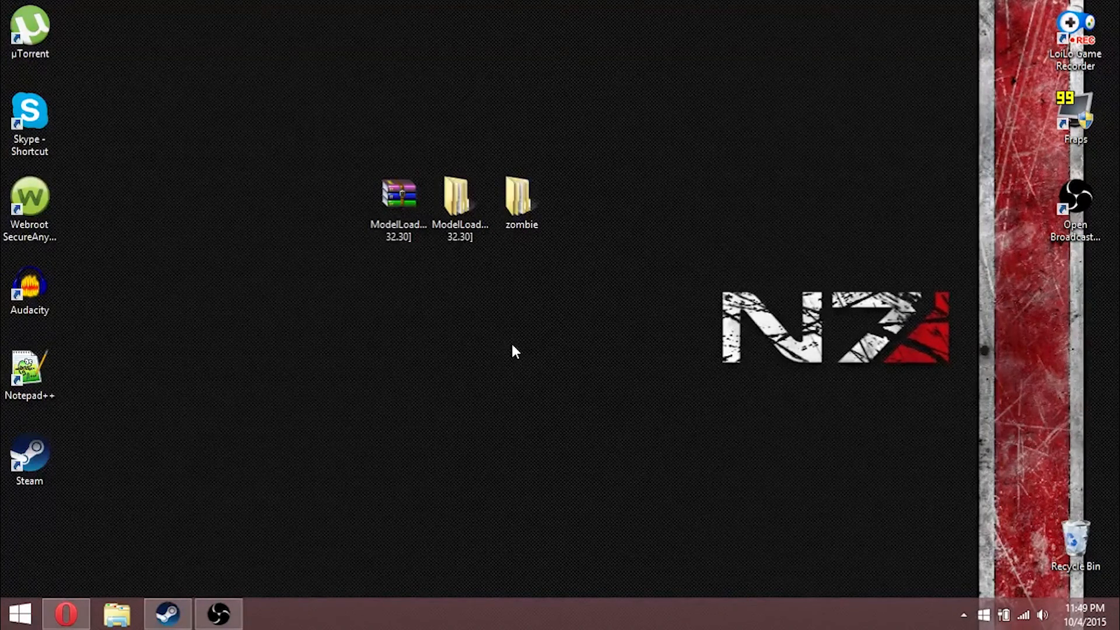
mouse_move(360, 259)
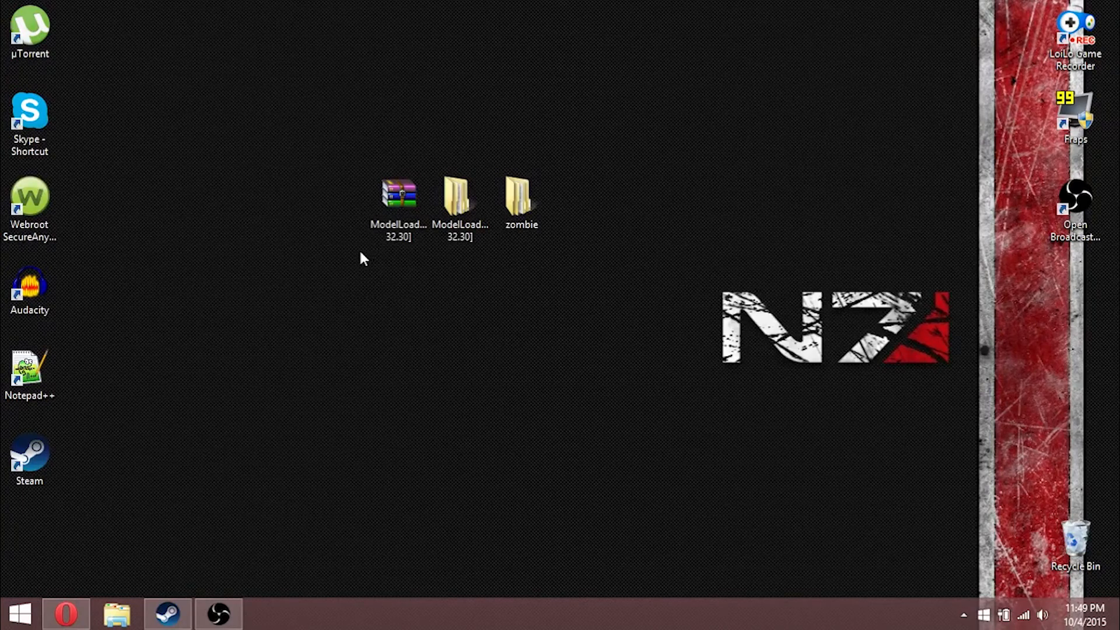
mouse_move(536, 327)
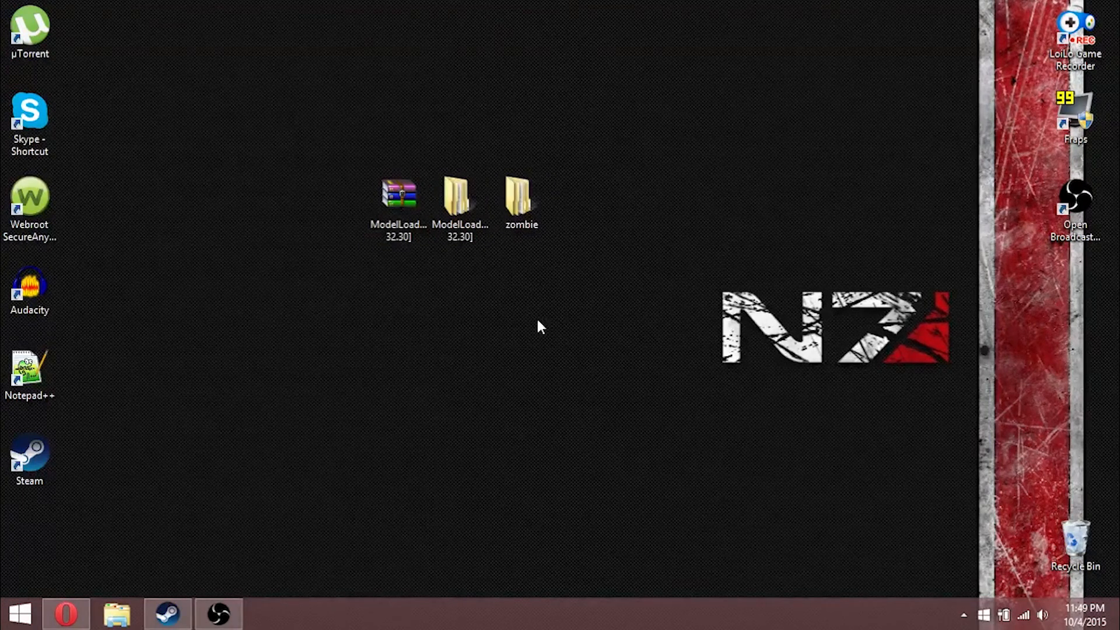
mouse_move(393, 262)
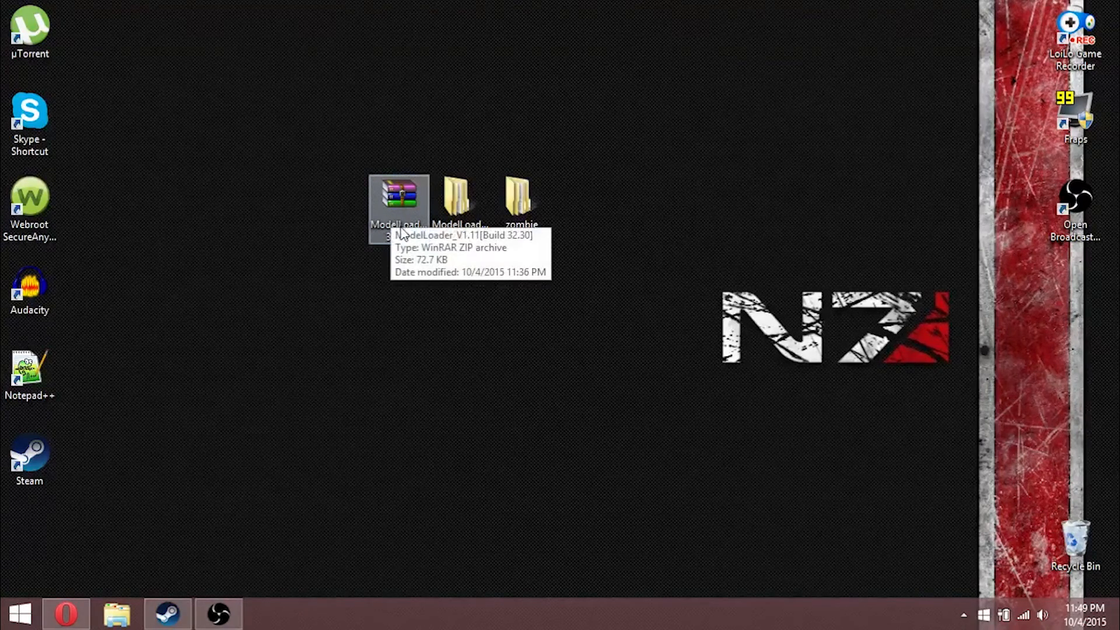
mouse_move(403, 262)
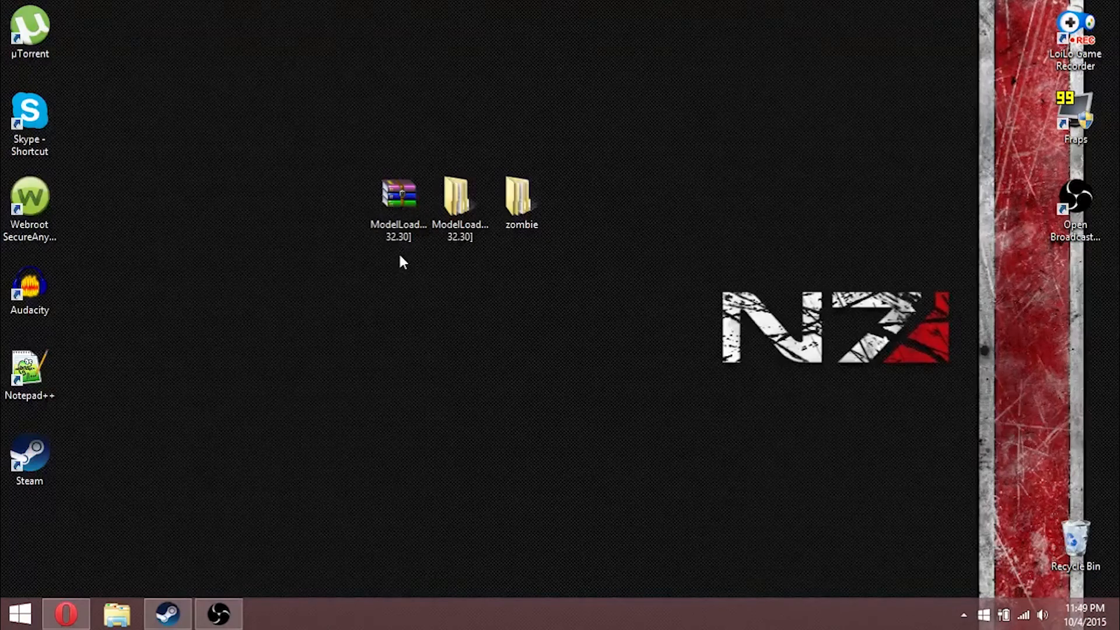
Step: Look inside the ModelLoader archive and extracted folder, then enter its zombie folder
click(398, 199)
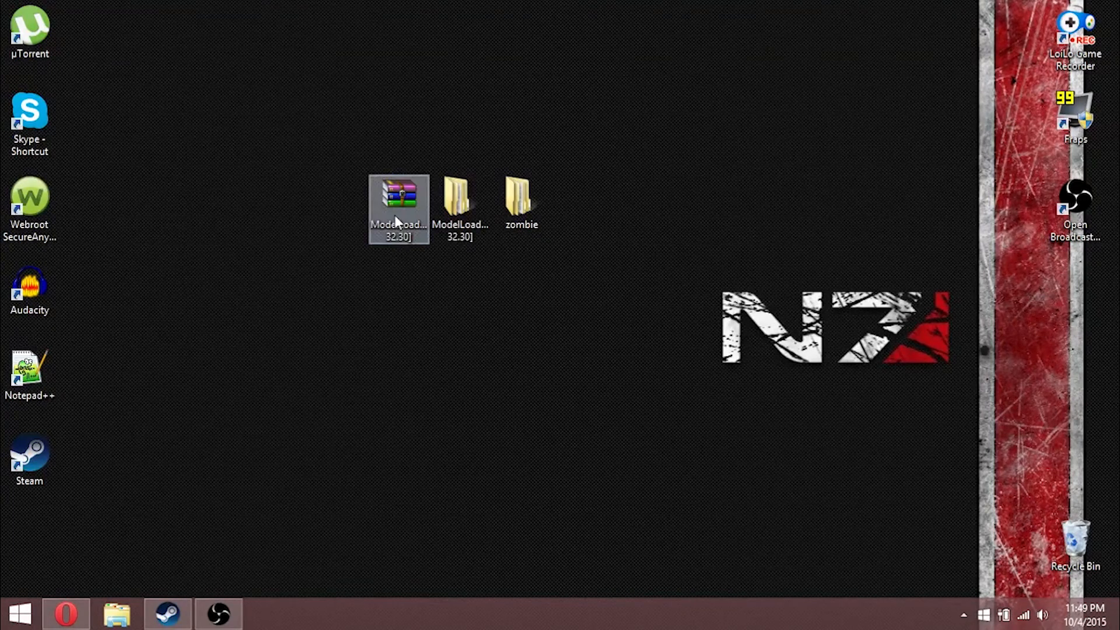
mouse_move(398, 208)
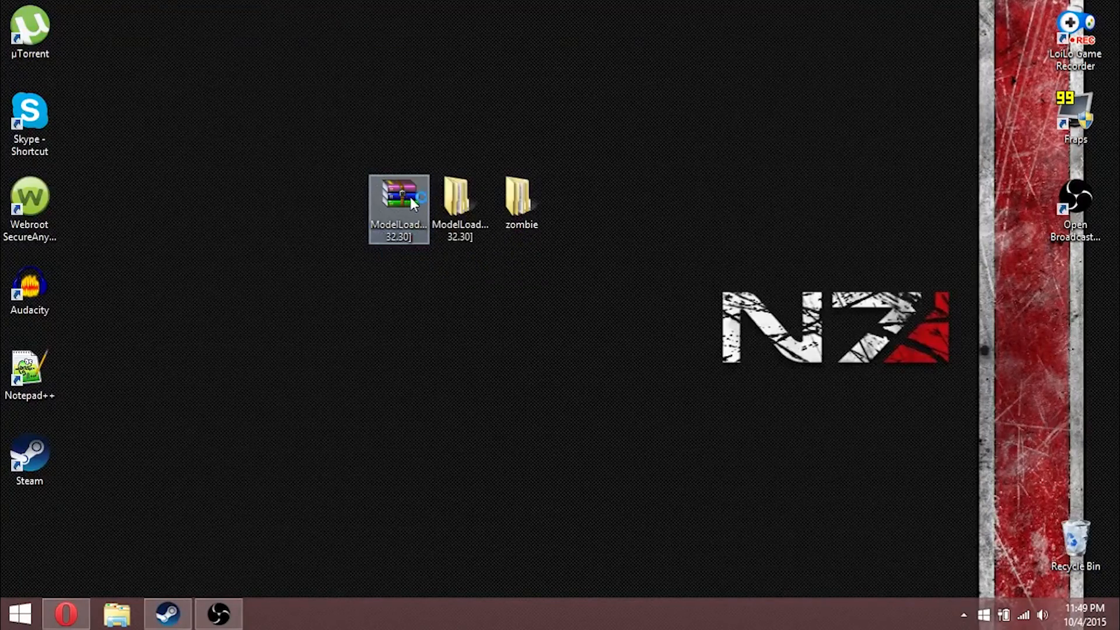
double_click(398, 196)
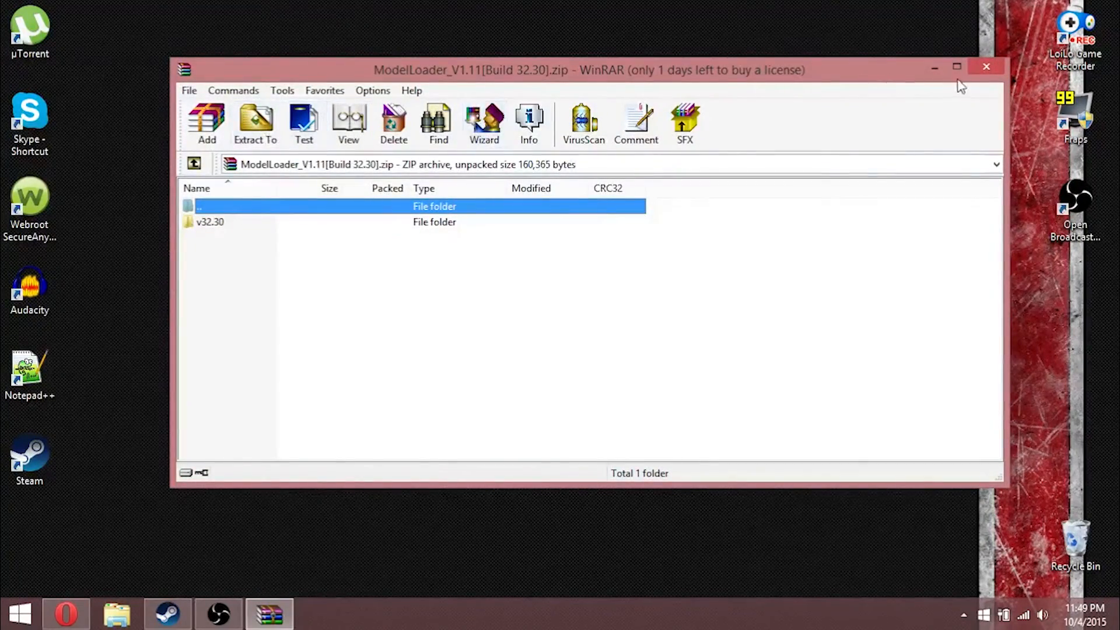
click(987, 66)
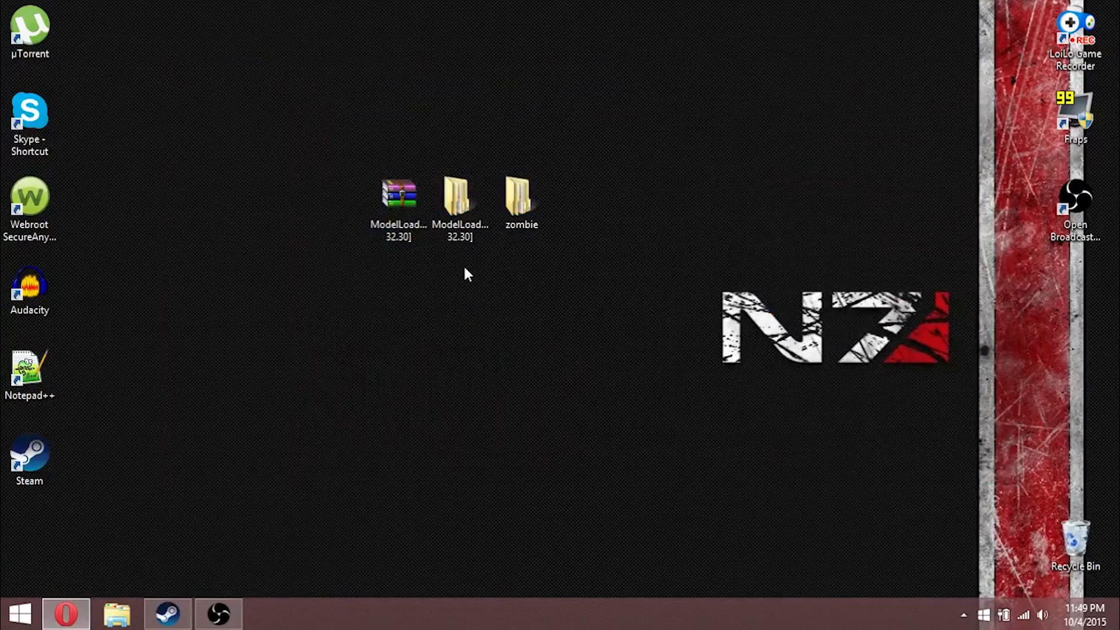
click(460, 199)
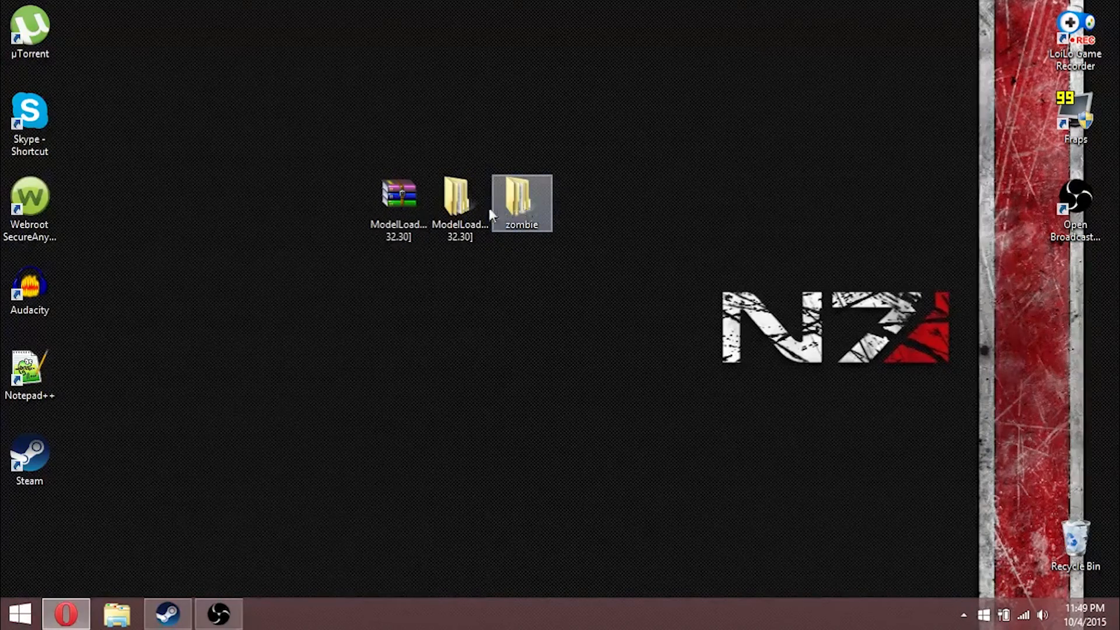
double_click(459, 196)
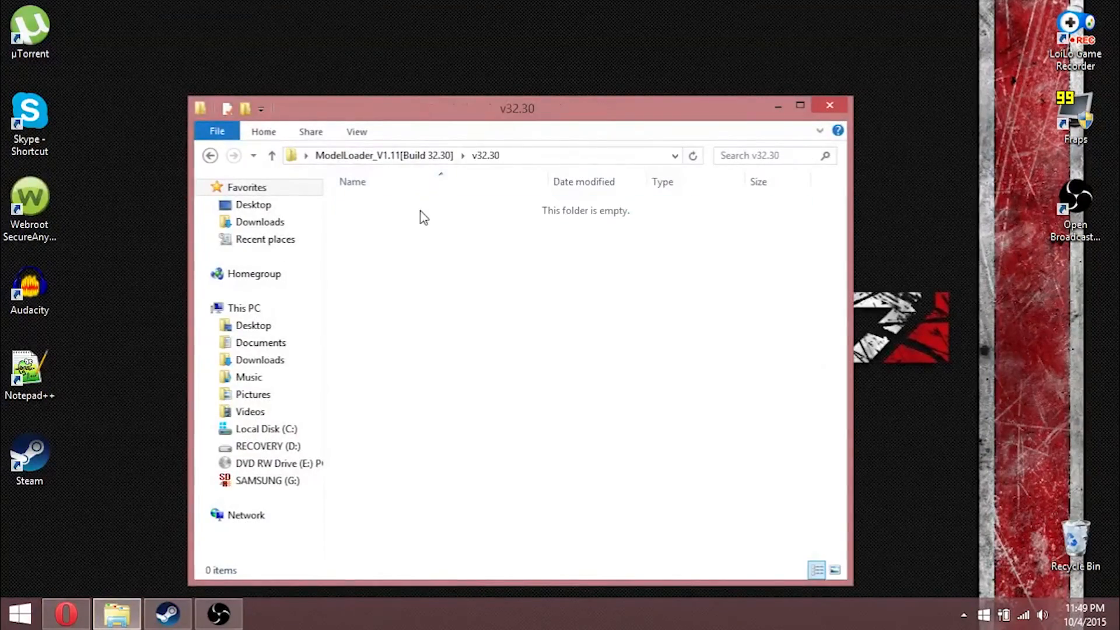
click(828, 105)
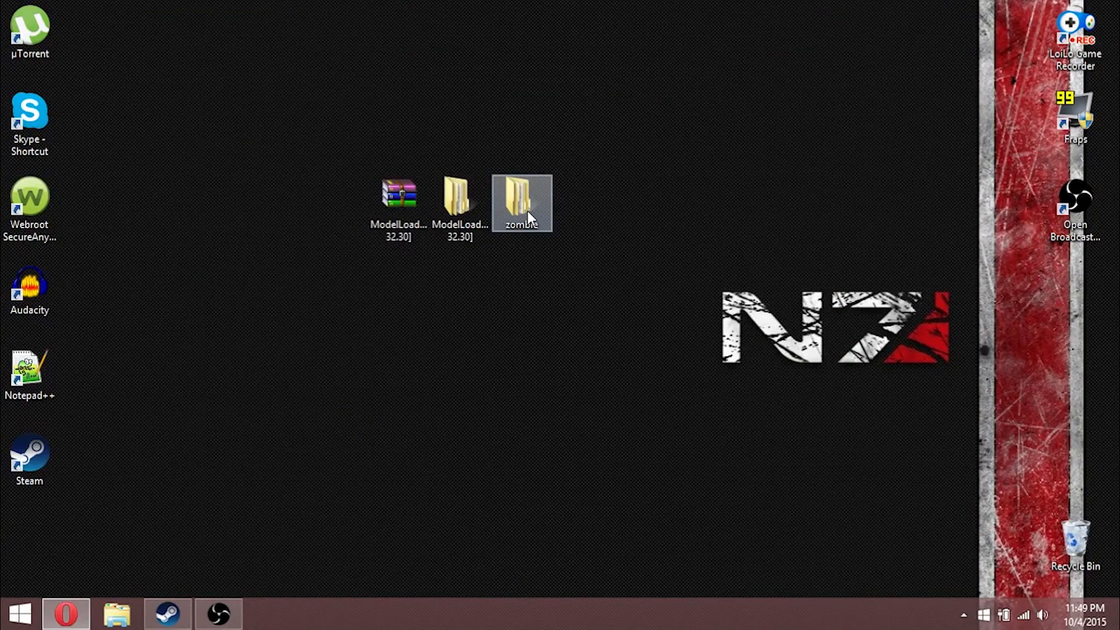
double_click(521, 203)
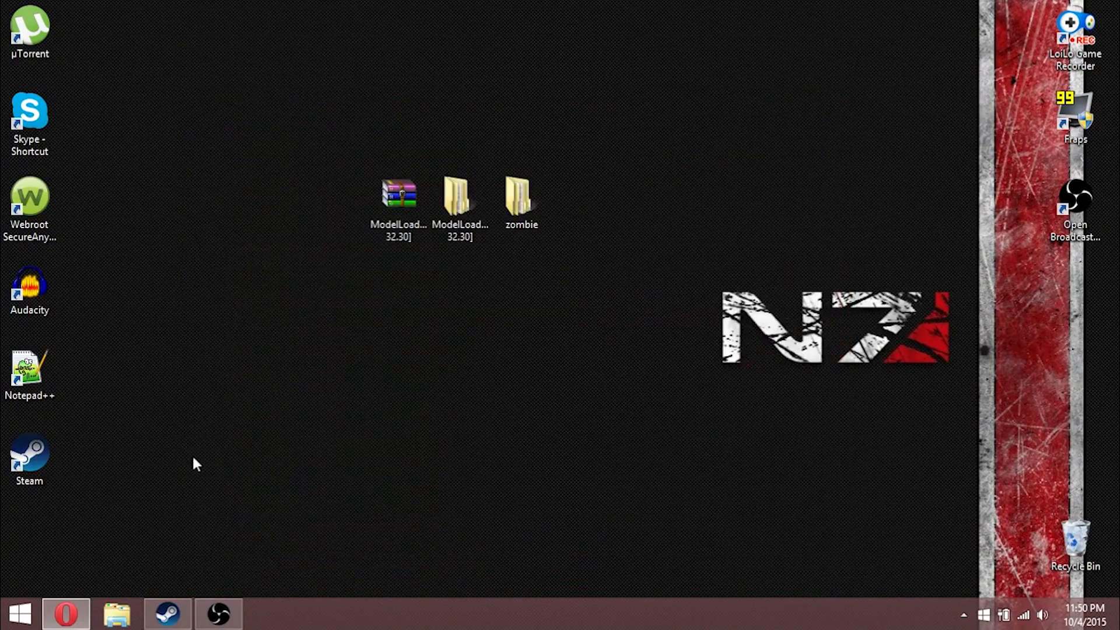
mouse_move(130, 567)
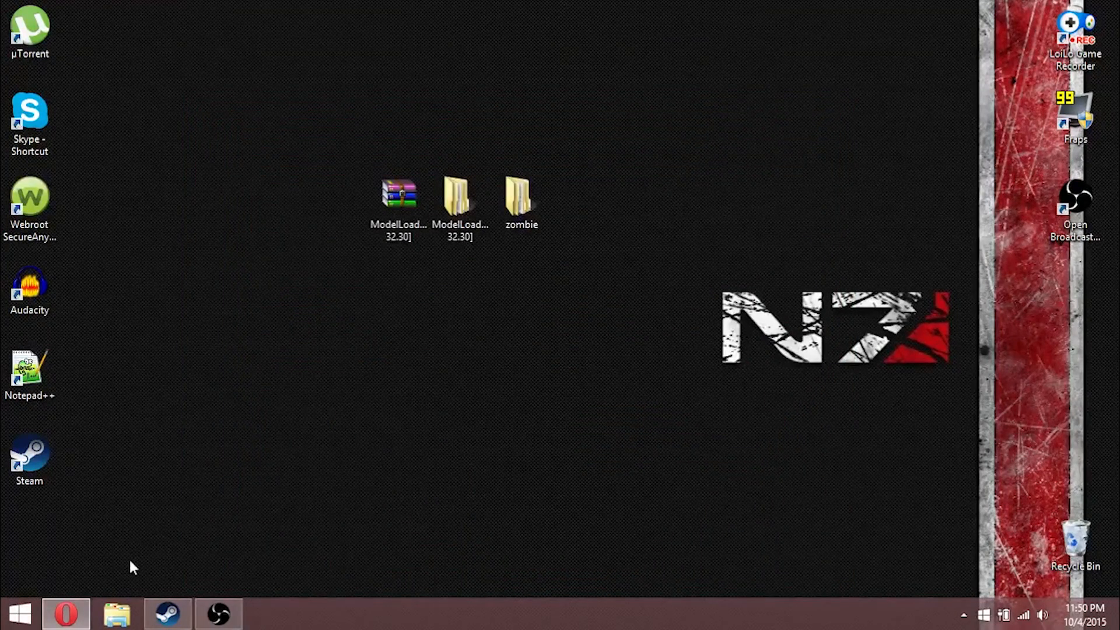
mouse_move(350, 370)
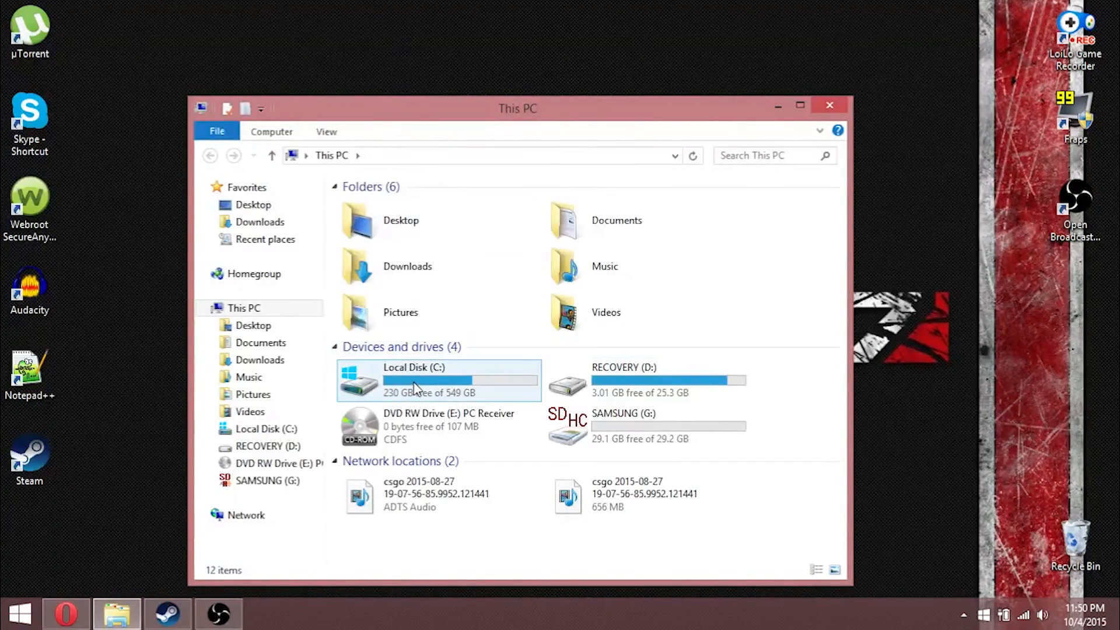
Step: Browse from Local Disk (C:) into Program Files (x86) and the Steam folder
double_click(413, 379)
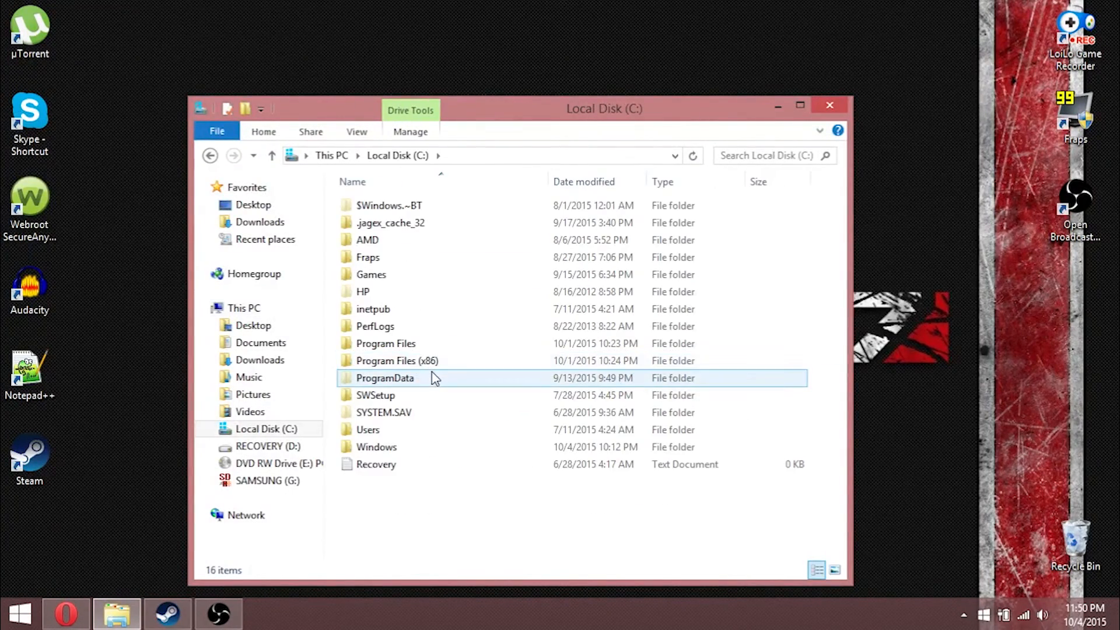
click(397, 361)
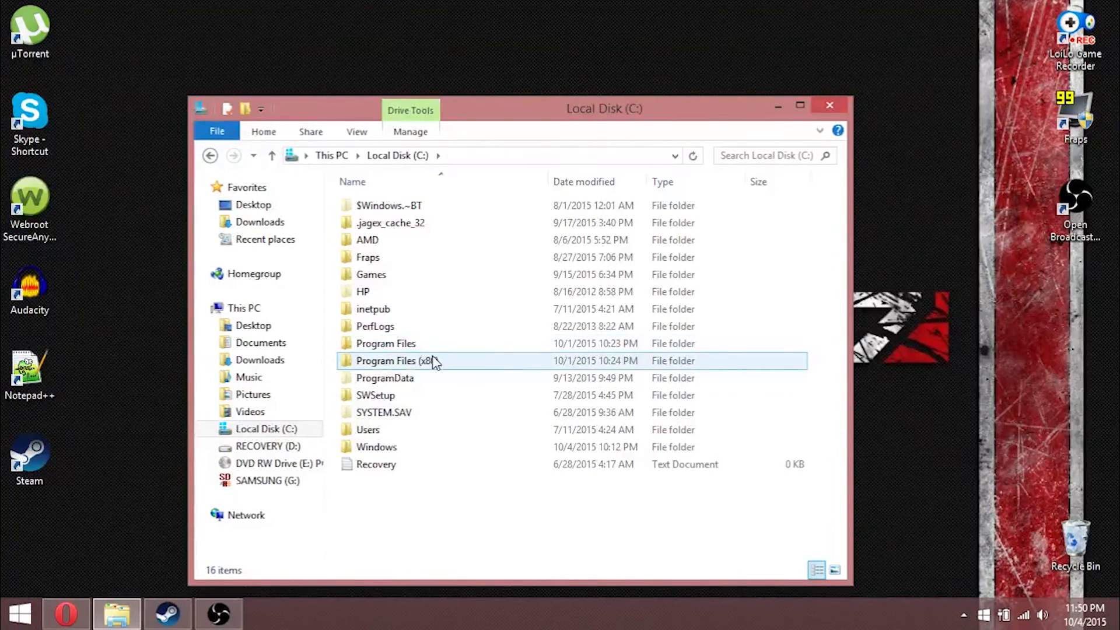
click(386, 343)
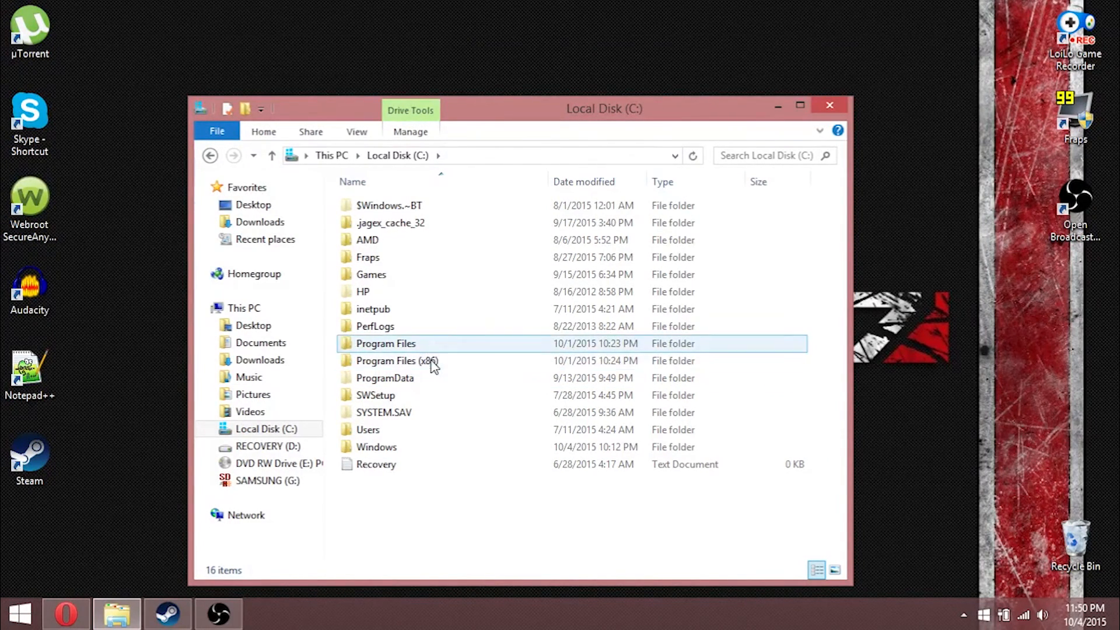
click(396, 361)
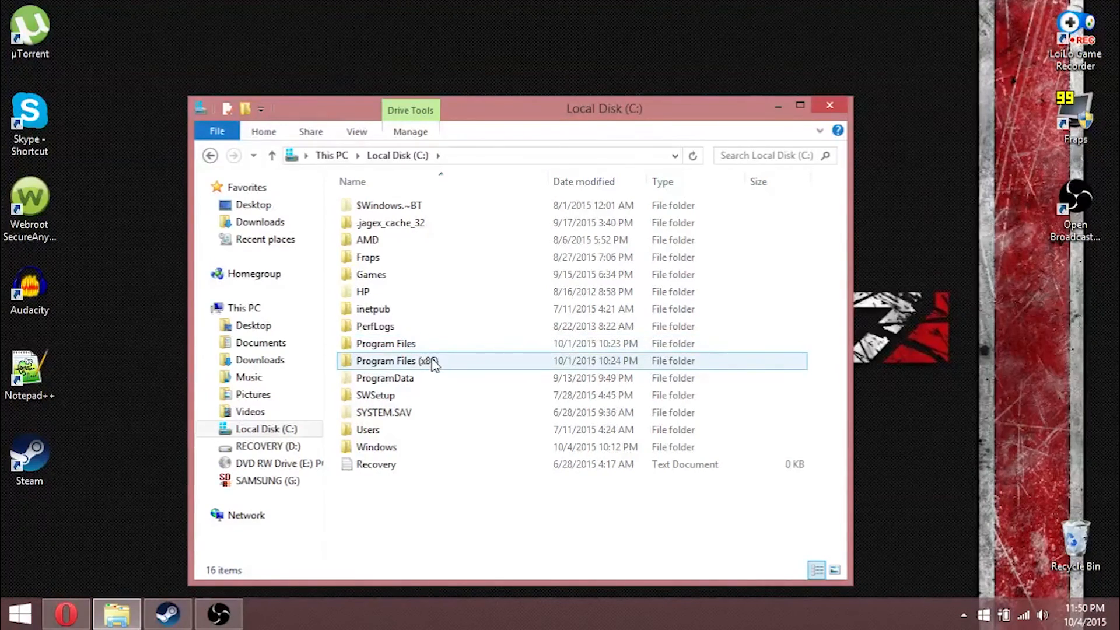
double_click(397, 361)
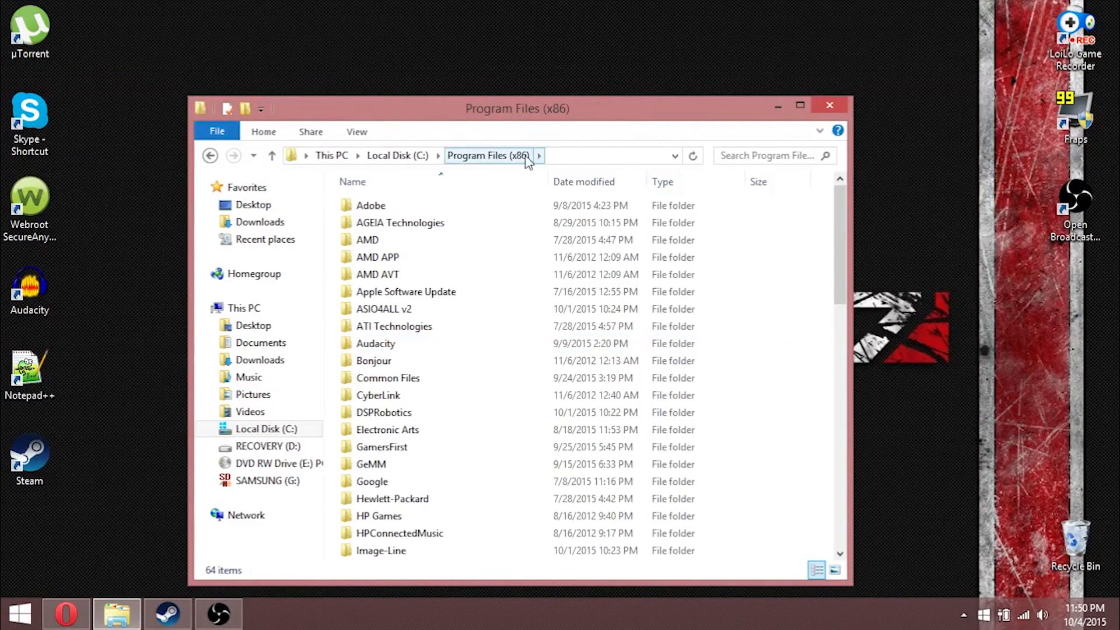
scroll(down, 3)
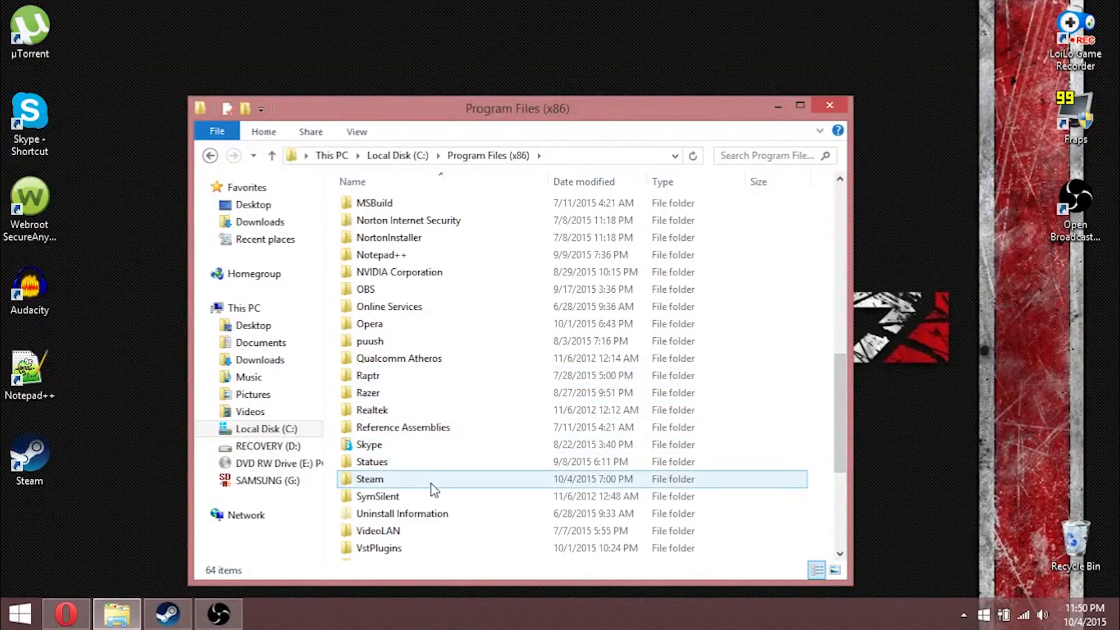
double_click(369, 478)
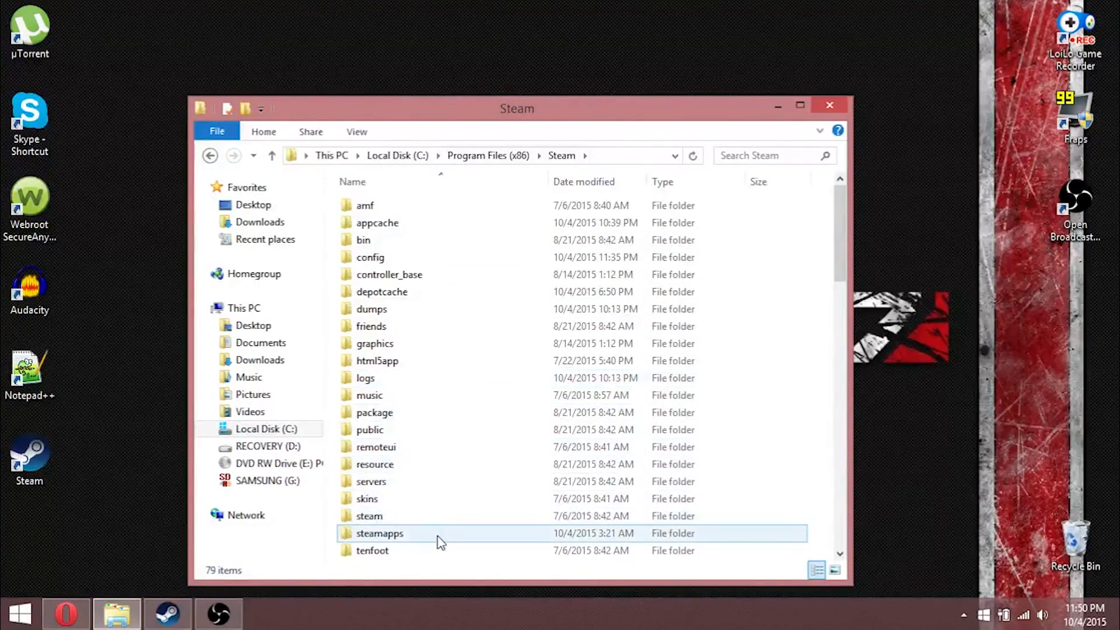
Step: Continue through steamapps and common into ProjectZomboid and select its zombie folder
double_click(379, 533)
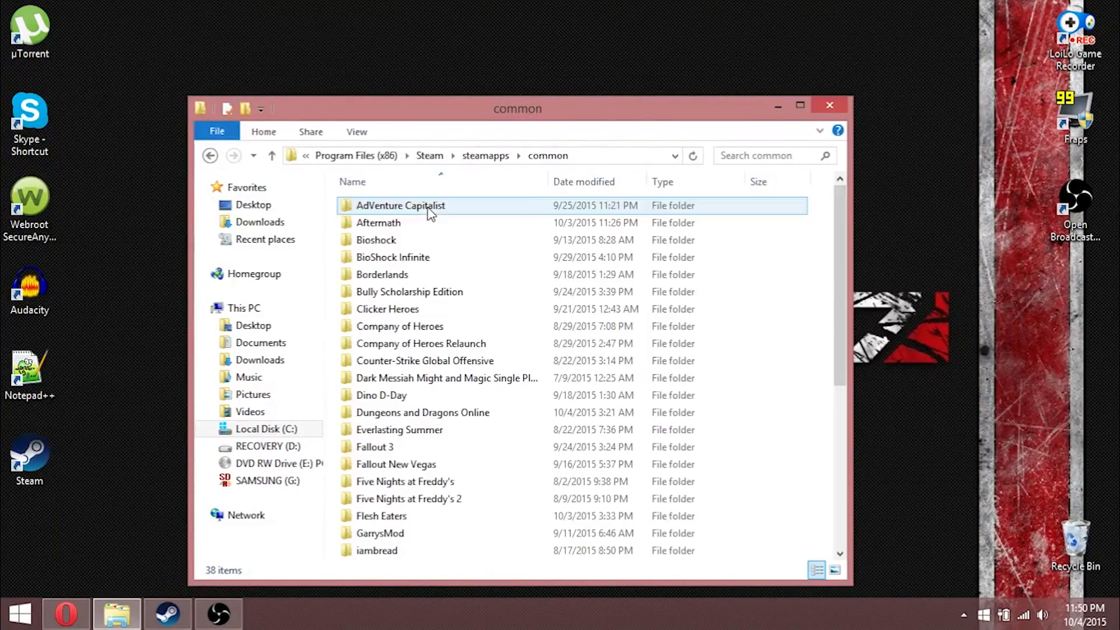
scroll(down, 3)
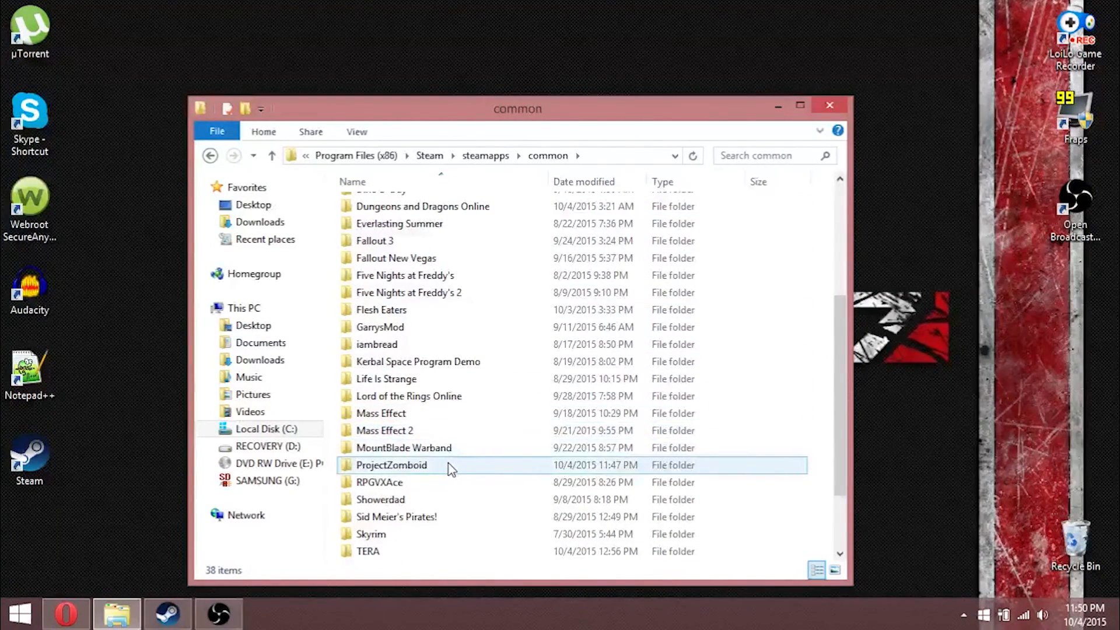
double_click(392, 465)
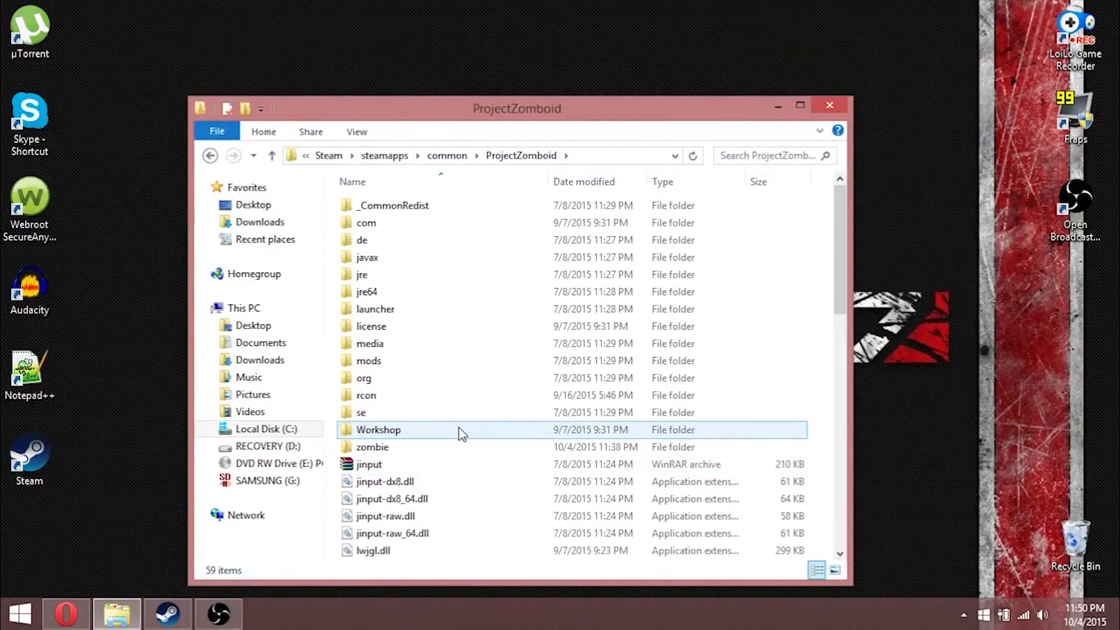
click(371, 447)
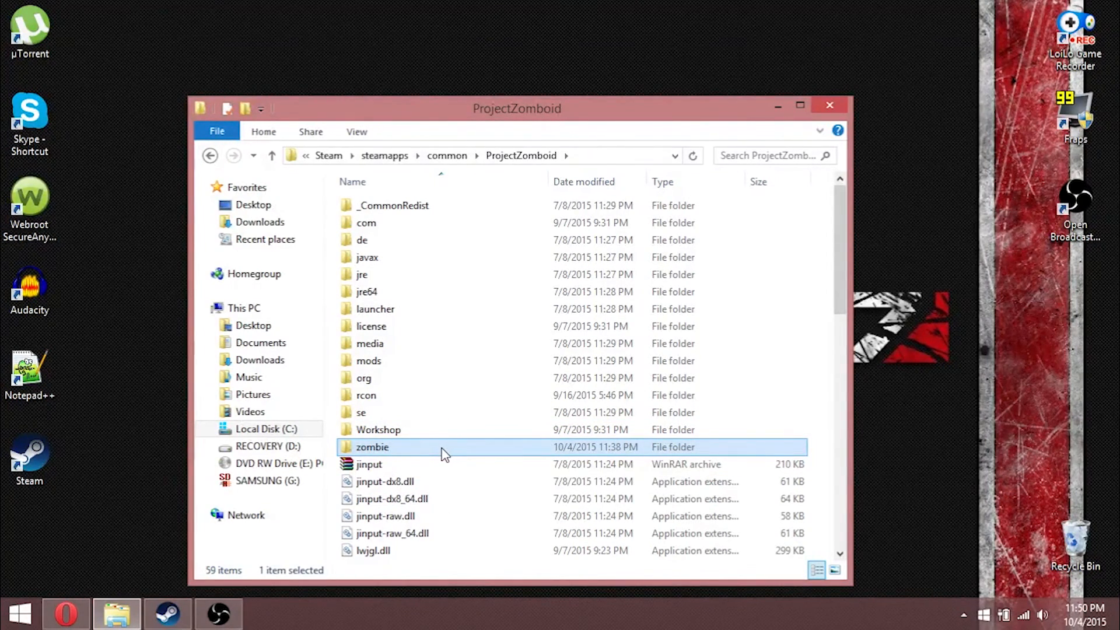
mouse_move(443, 453)
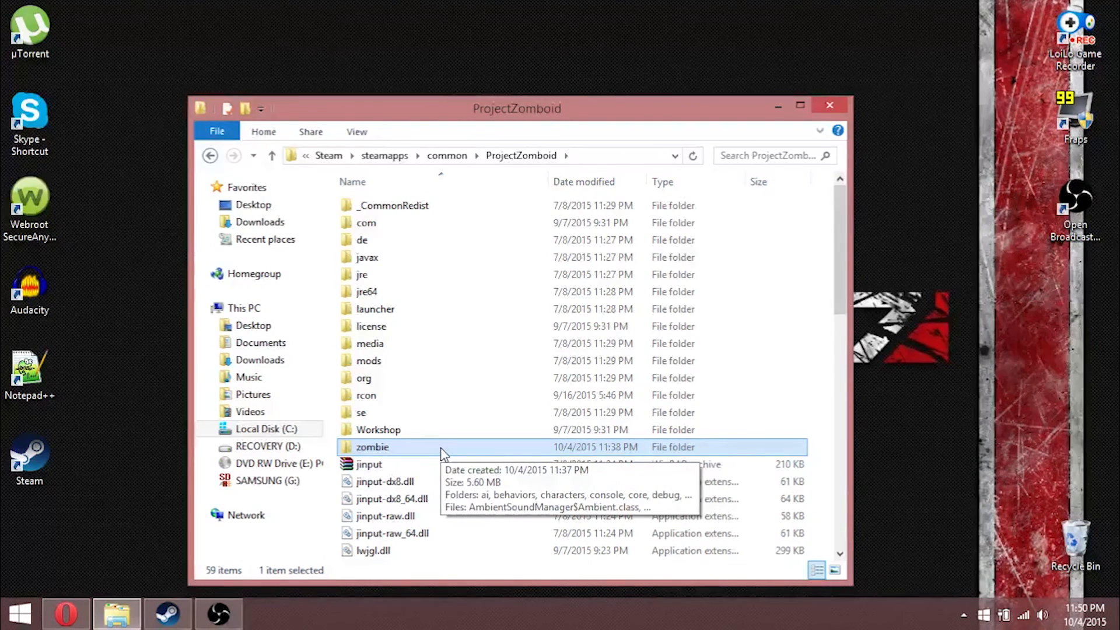
mouse_move(374, 451)
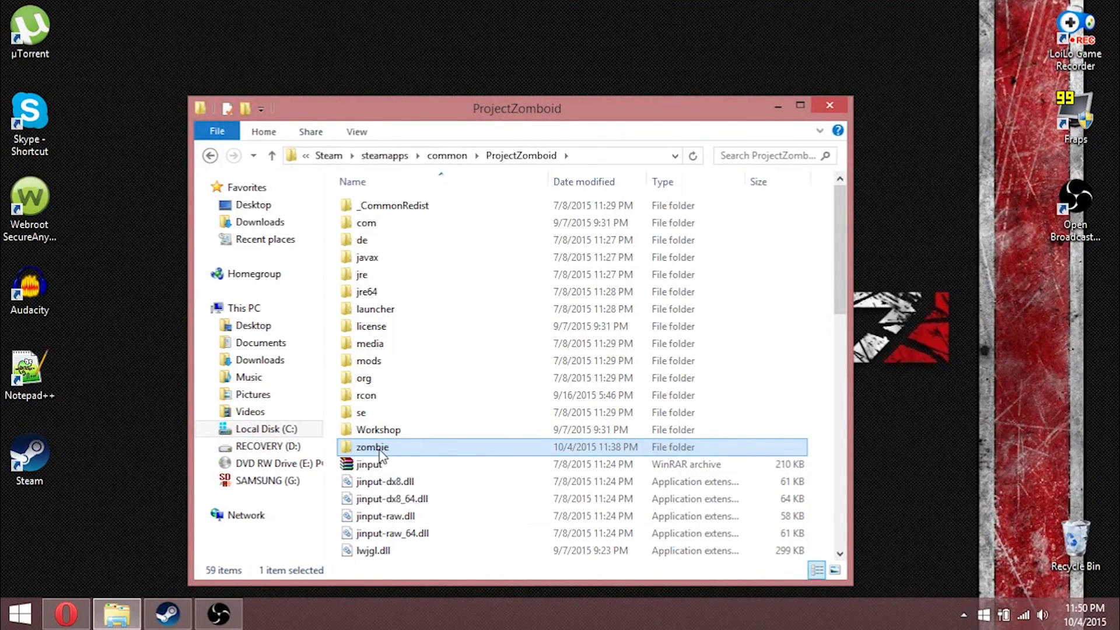
Step: Enter the ProjectZomboid zombie folder as the paste destination for the mod files
double_click(370, 446)
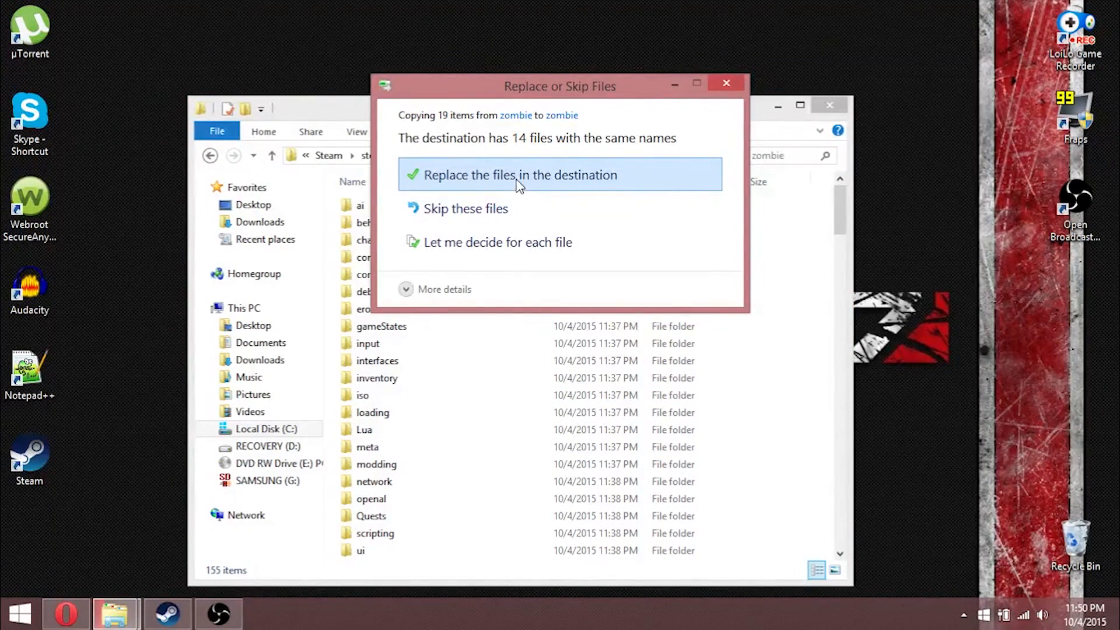
mouse_move(605, 177)
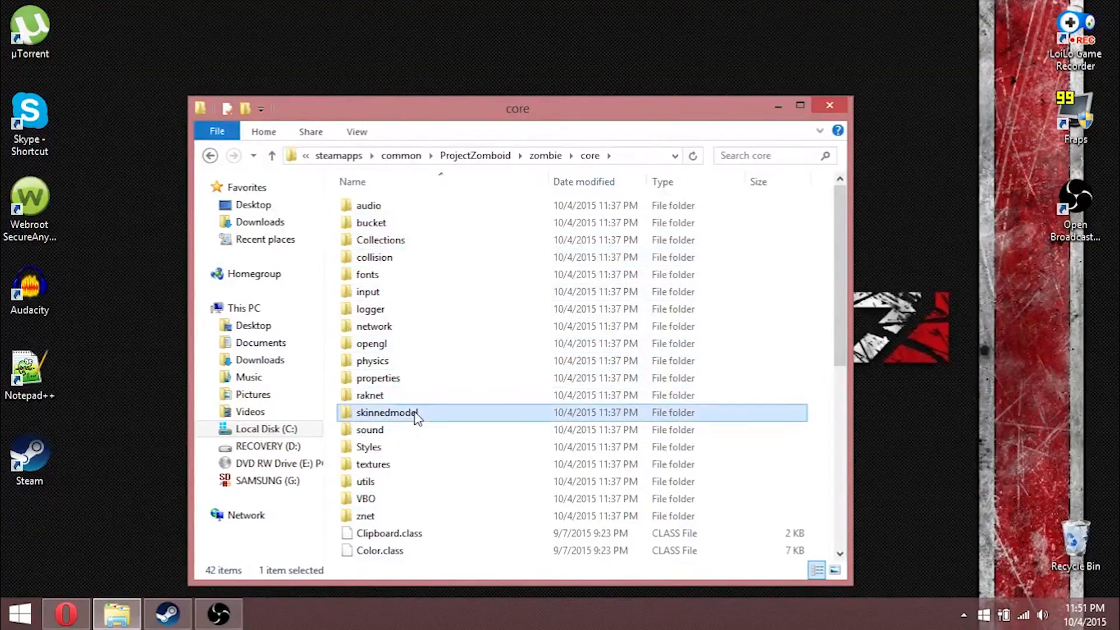
Step: Minimize the zombie folder window, restore it from the taskbar, and close it
click(272, 156)
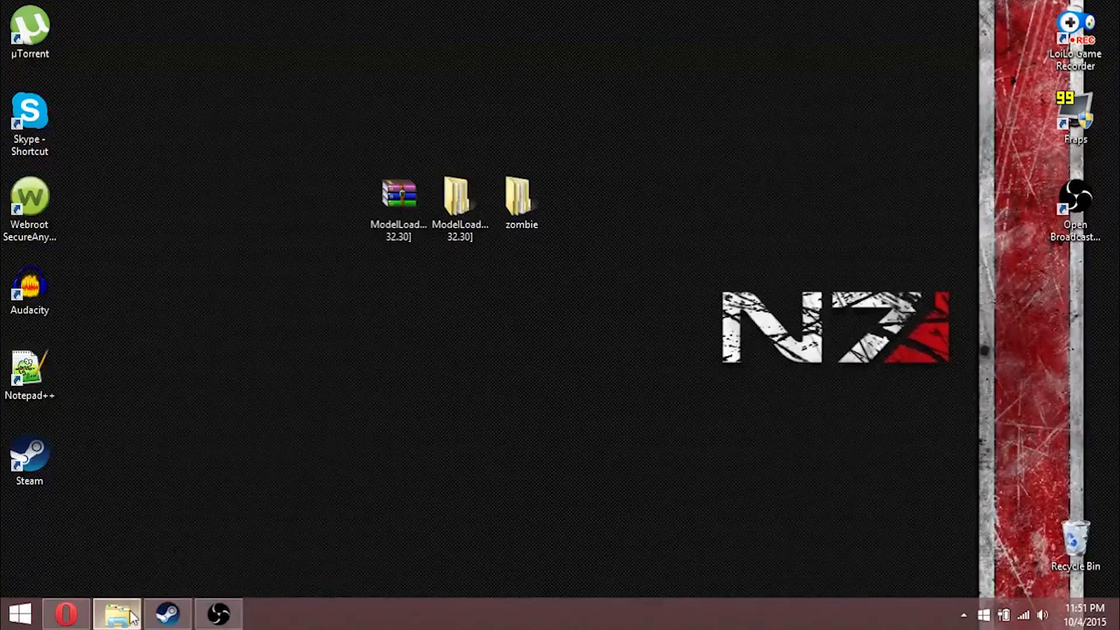
click(116, 612)
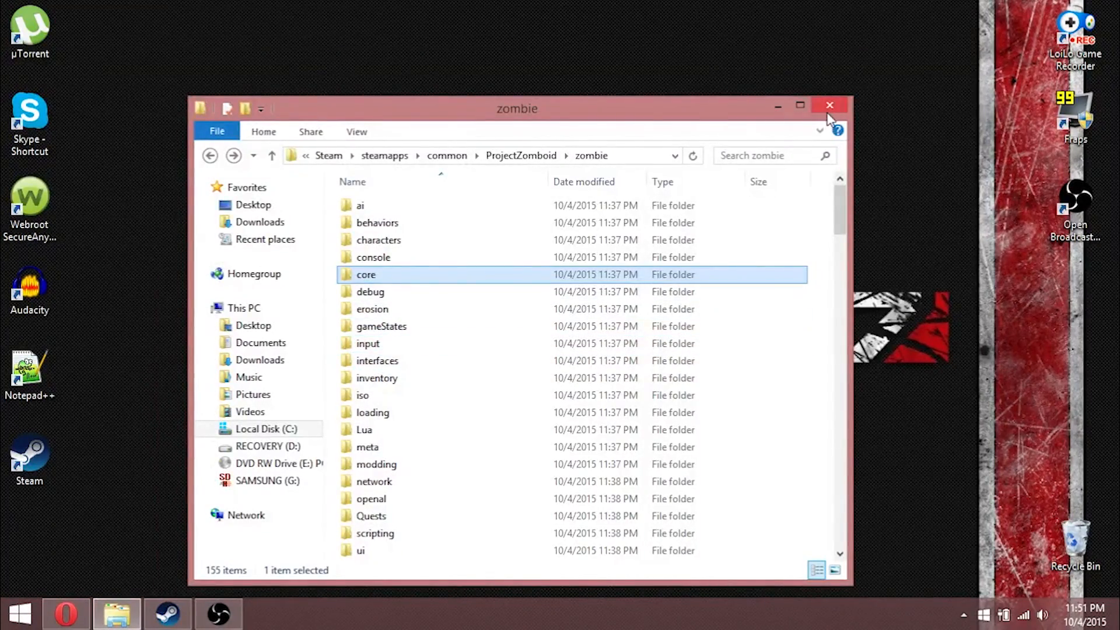
click(829, 106)
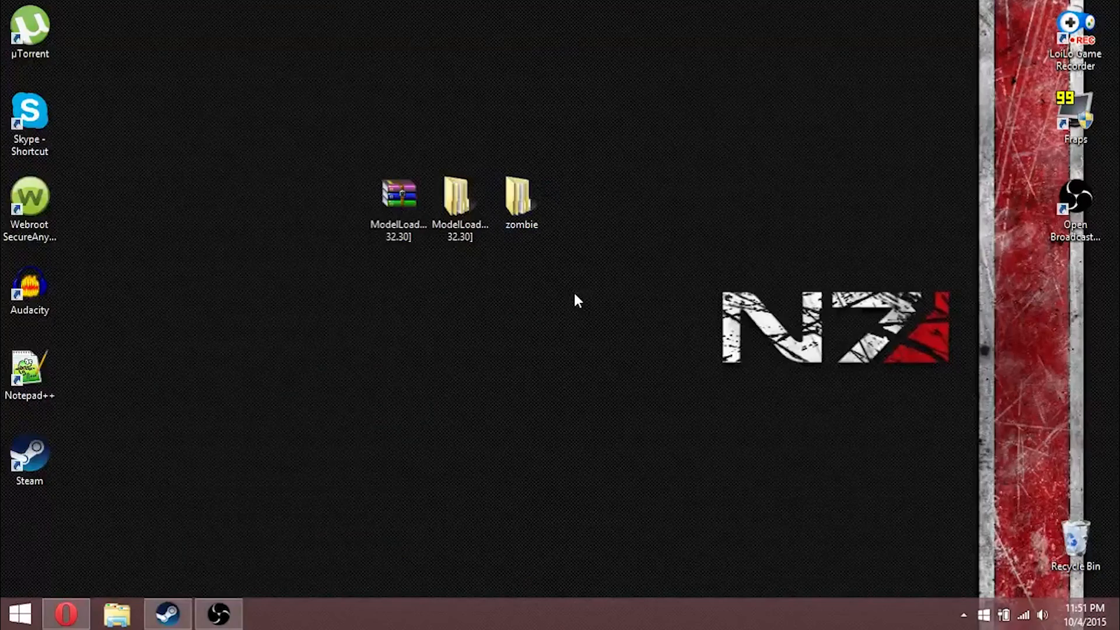